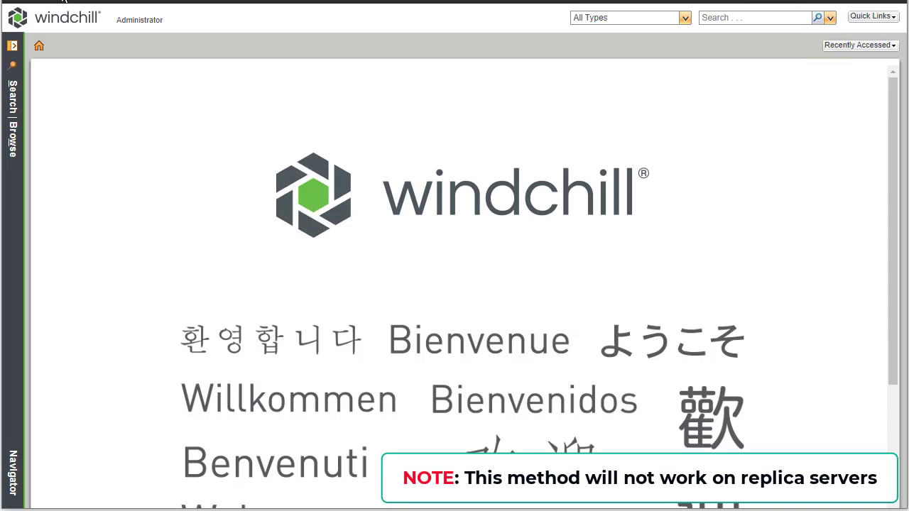
pyautogui.moveTo(106, 77)
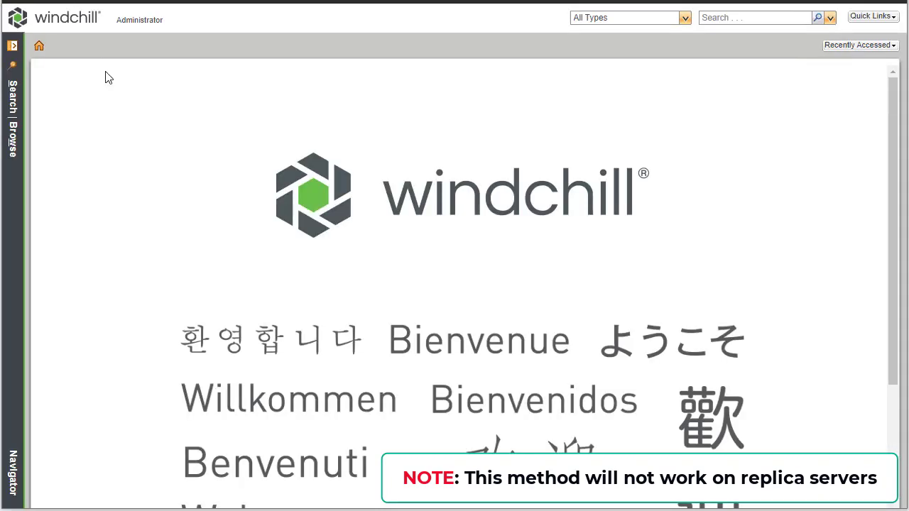
pyautogui.moveTo(157, 162)
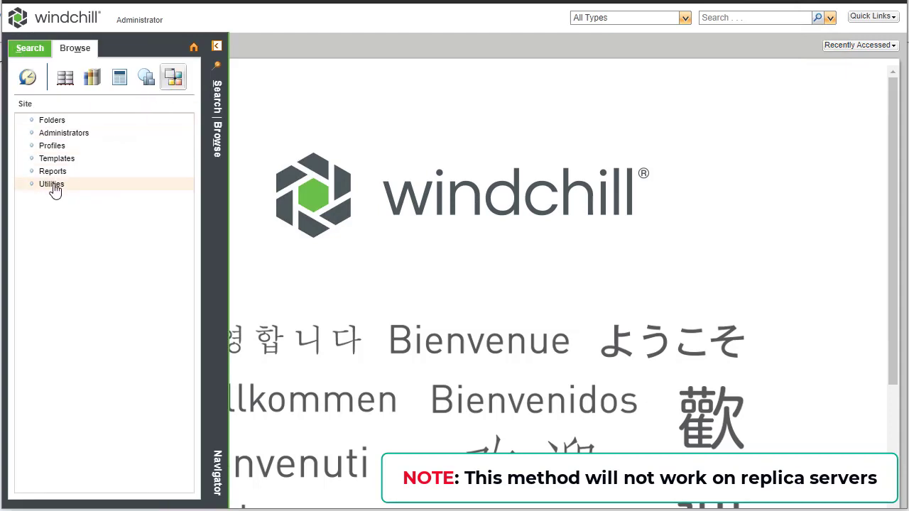
# Step: Go from Utilities to Server Status and open the System Health Monitoring Tools page
pyautogui.click(51, 184)
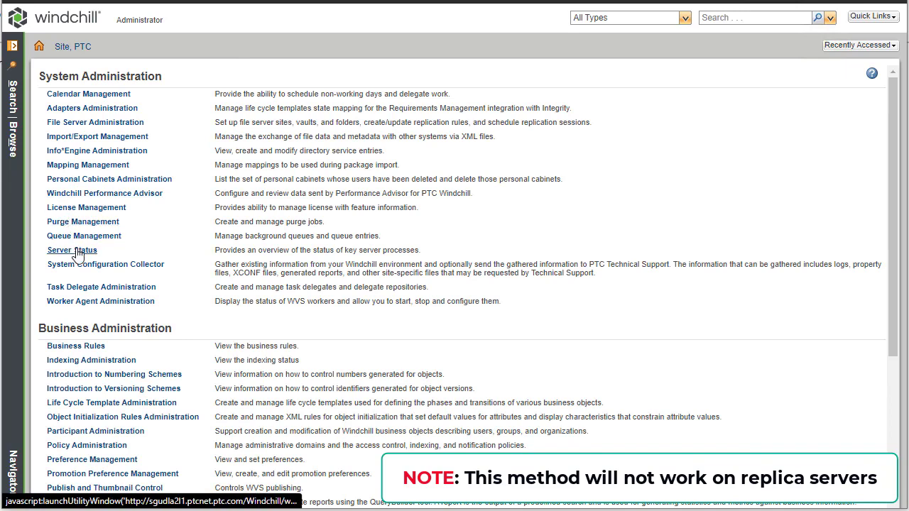
pyautogui.click(71, 250)
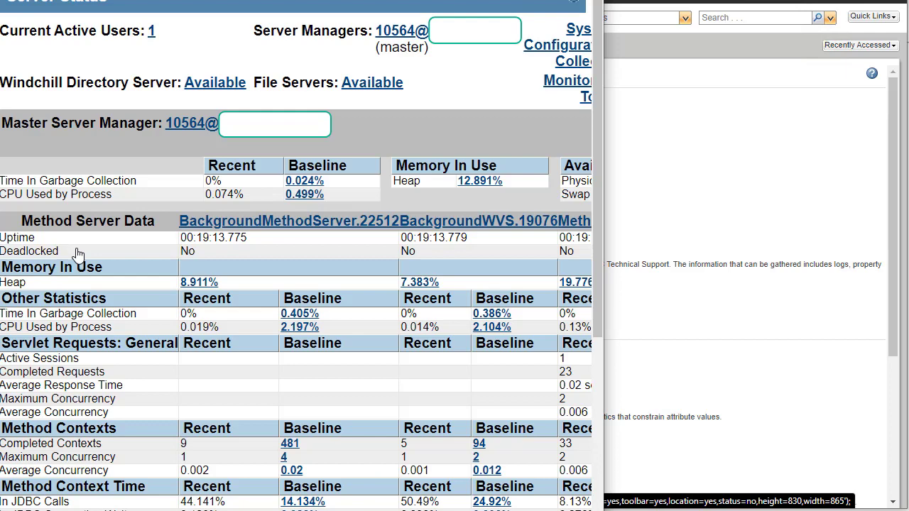
pyautogui.scroll(-3)
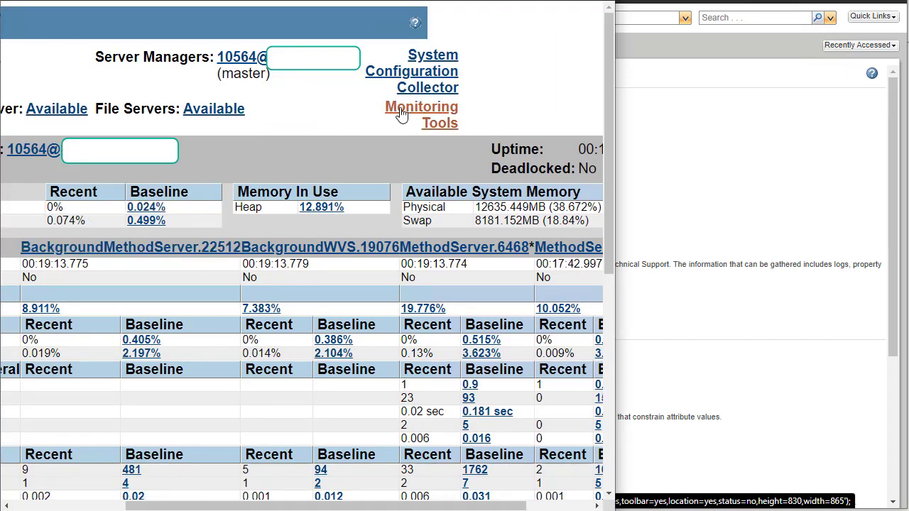
pyautogui.click(421, 114)
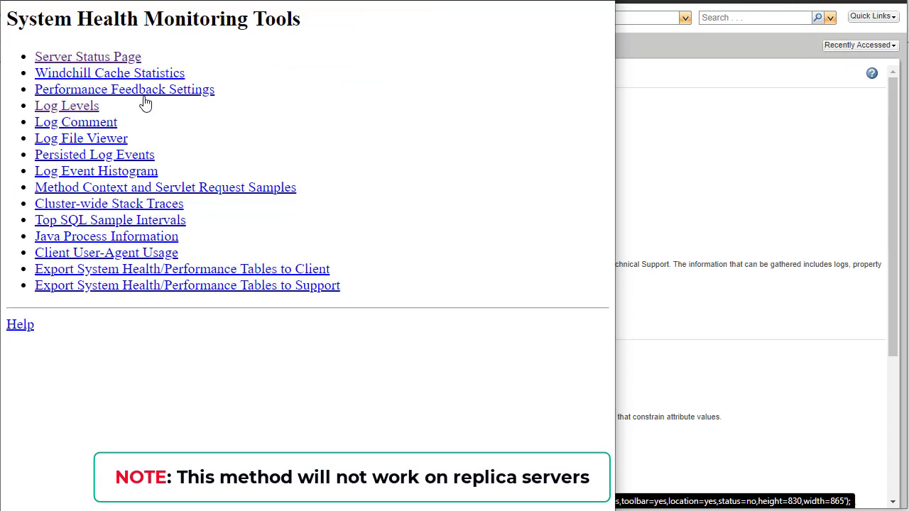
# Step: Open the Log Levels page from System Health Monitoring Tools
pyautogui.click(66, 105)
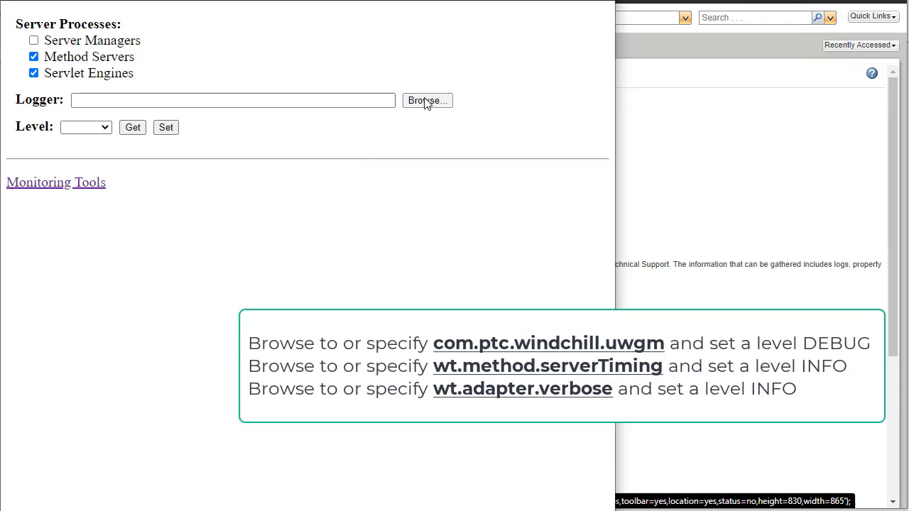
# Step: Browse the logger list, find uwgm, and pick com.ptc.windchill.uwgm
pyautogui.click(426, 100)
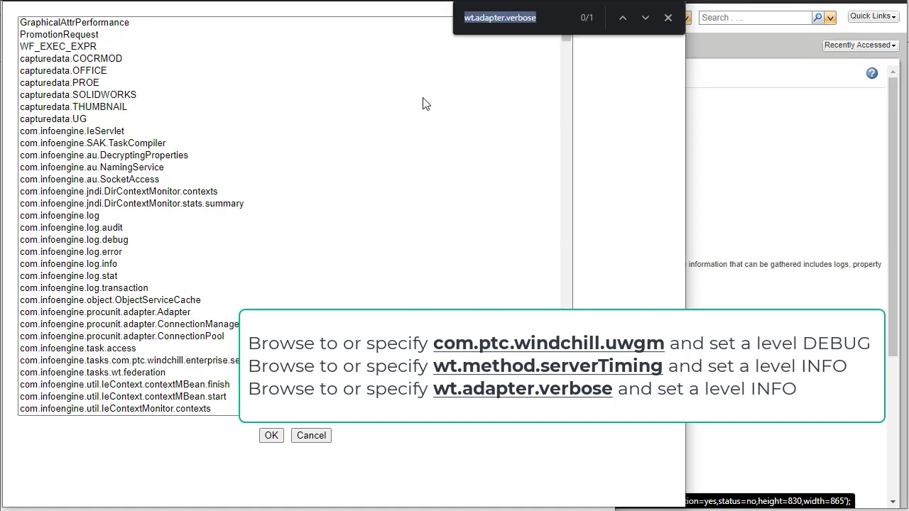
pyautogui.write('uwgm')
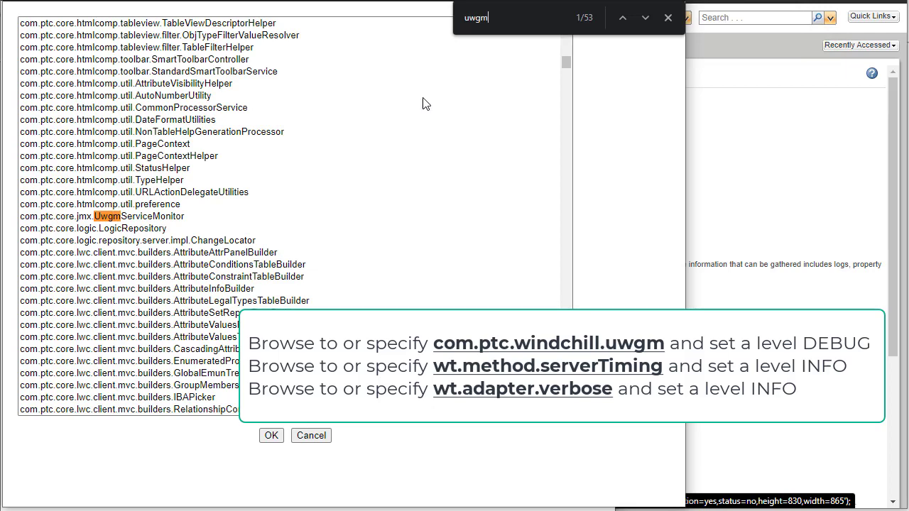
pyautogui.click(645, 17)
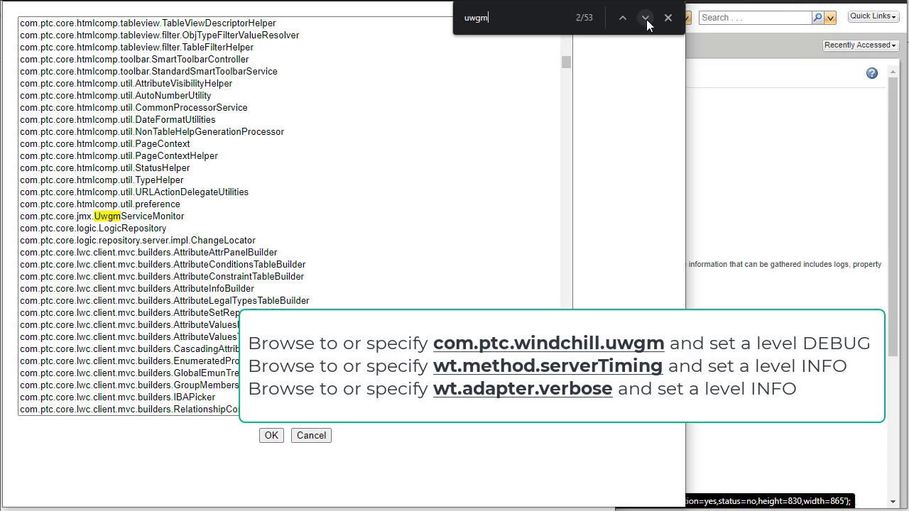
pyautogui.click(645, 17)
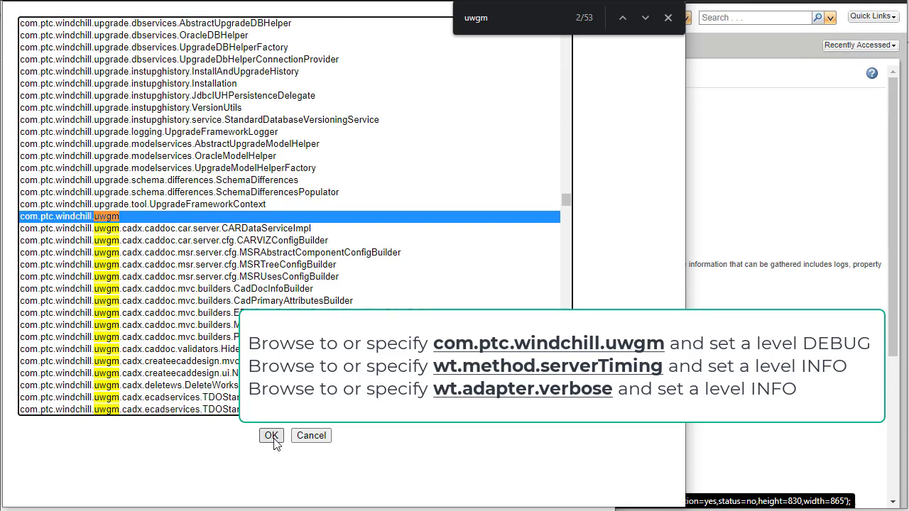
pyautogui.click(271, 435)
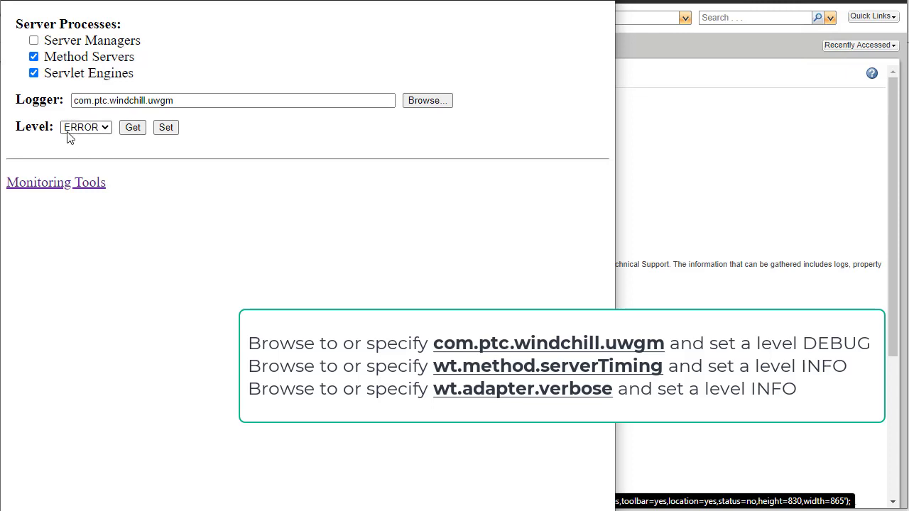
pyautogui.moveTo(92, 134)
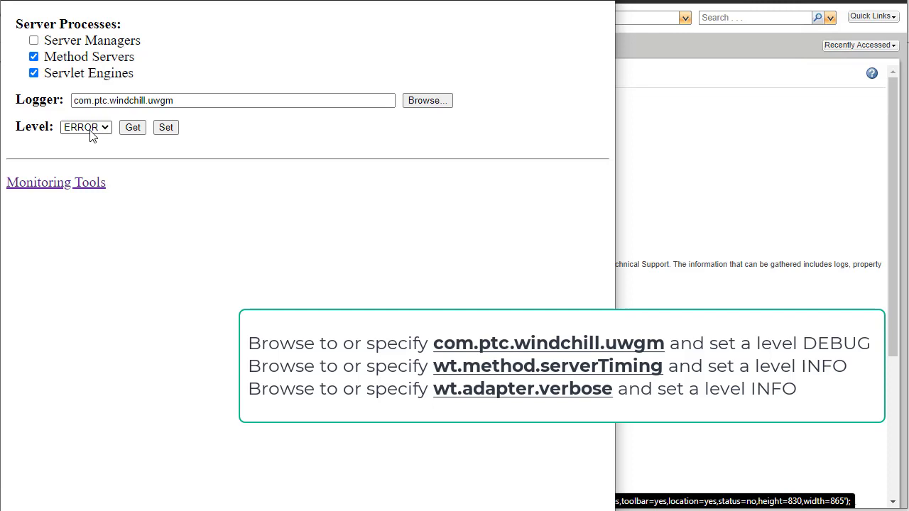
pyautogui.moveTo(105, 133)
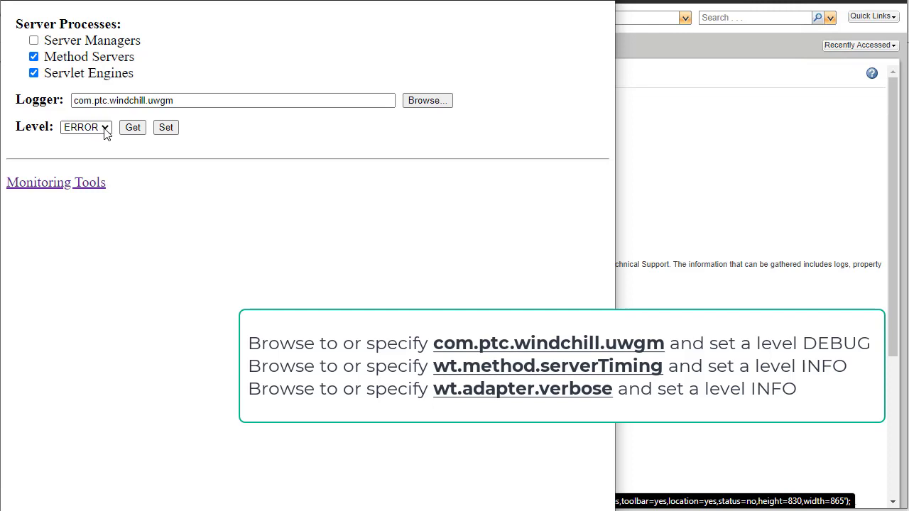
# Step: Choose DEBUG as the level for com.ptc.windchill.uwgm
pyautogui.click(85, 128)
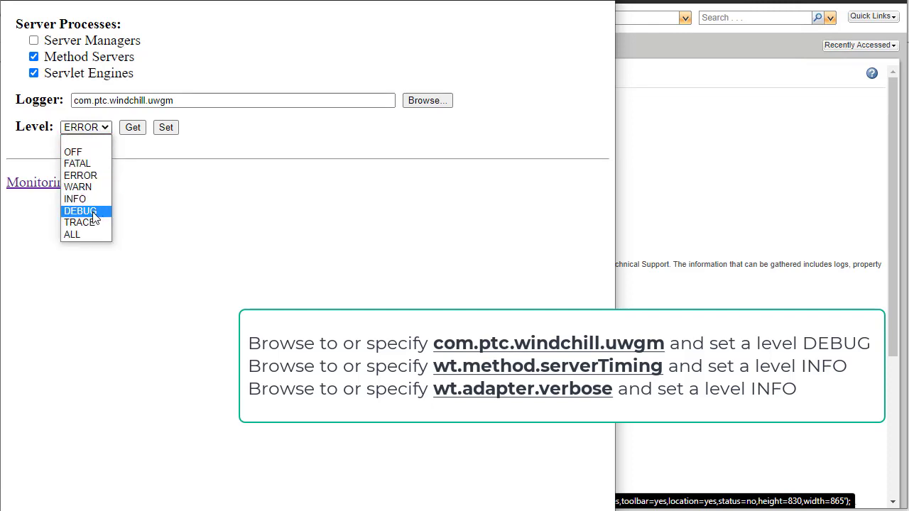
pyautogui.click(80, 211)
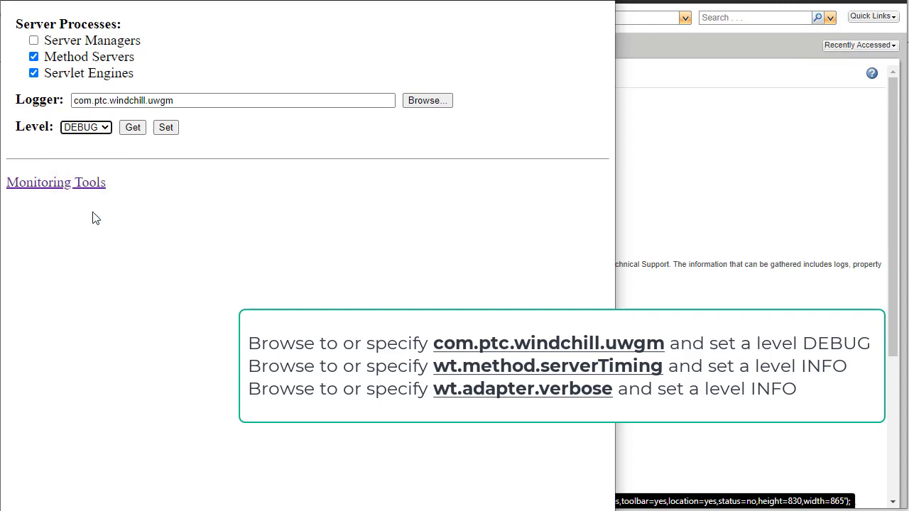
pyautogui.moveTo(164, 140)
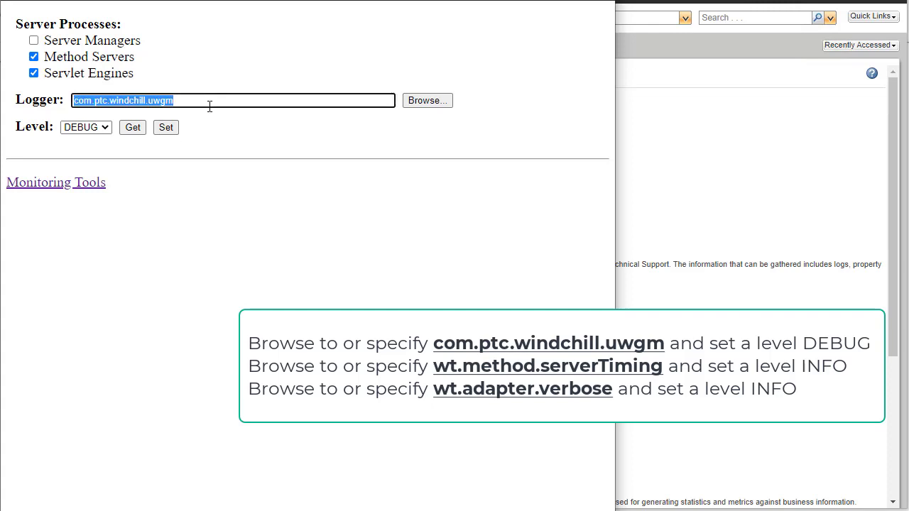
# Step: Enter logger wt.method.serverTiming and set its level to INFO
pyautogui.write('wt.method.serverTiming')
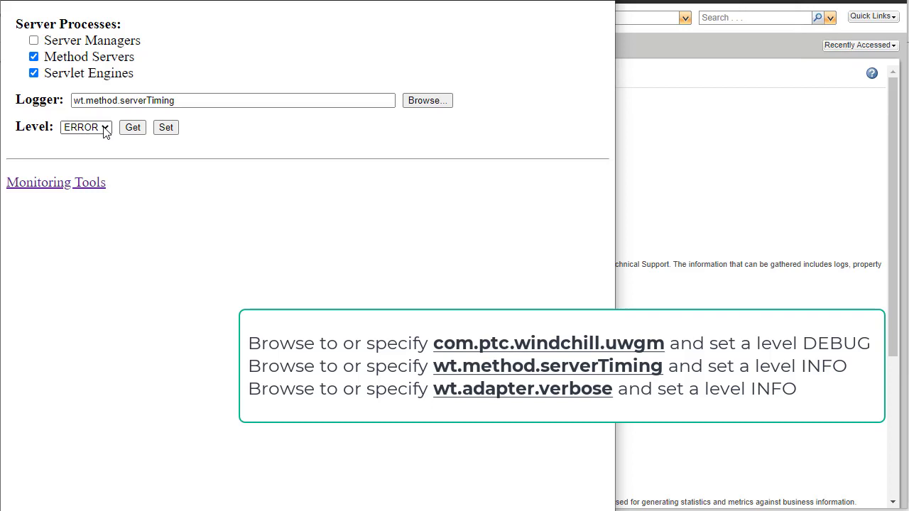
pyautogui.click(85, 127)
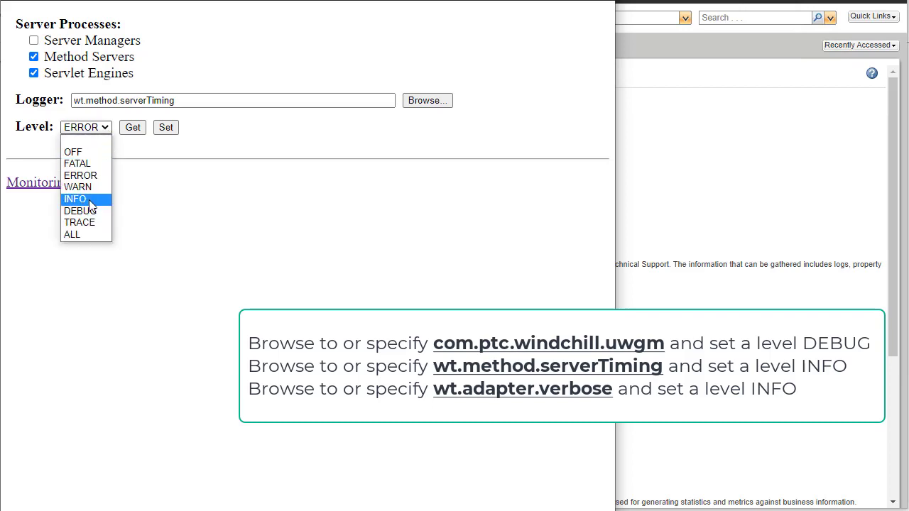
pyautogui.click(75, 198)
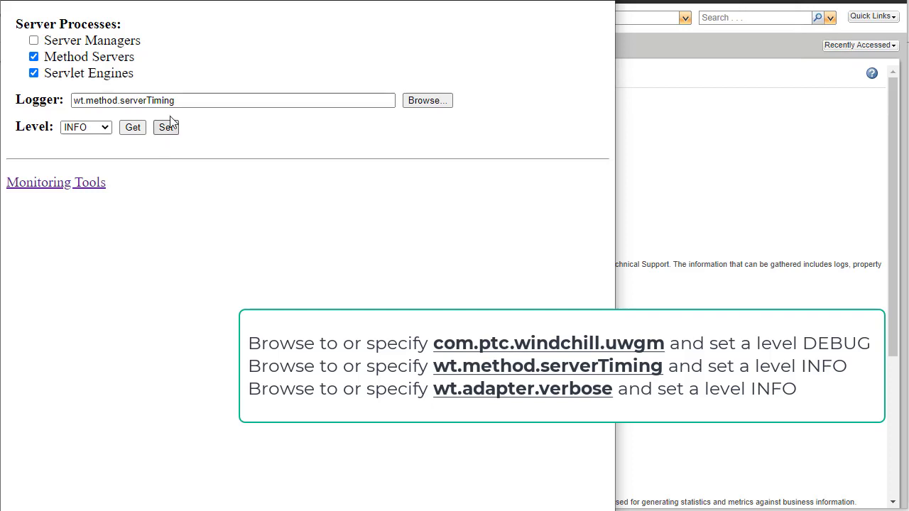
pyautogui.click(232, 100)
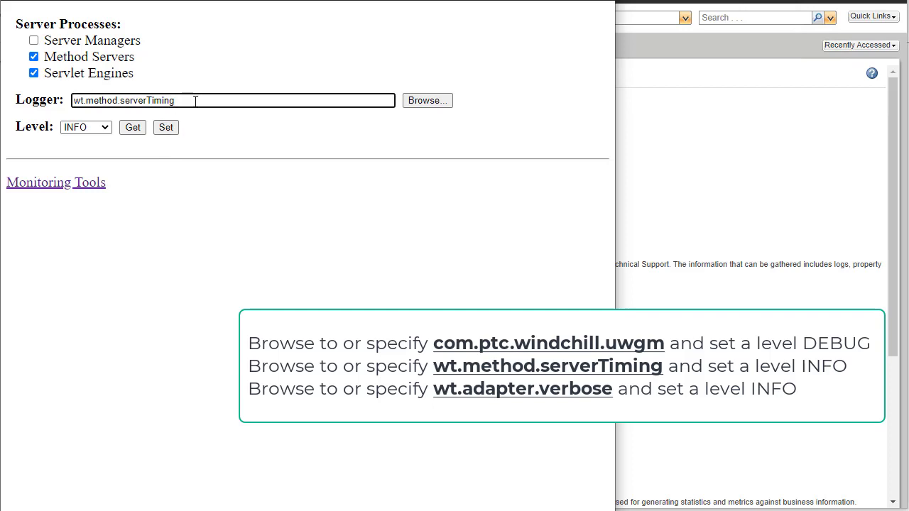
# Step: Enter logger wt.adapter.verbose, retrieve its current level, and choose INFO
pyautogui.write('wt.adapter.verbose')
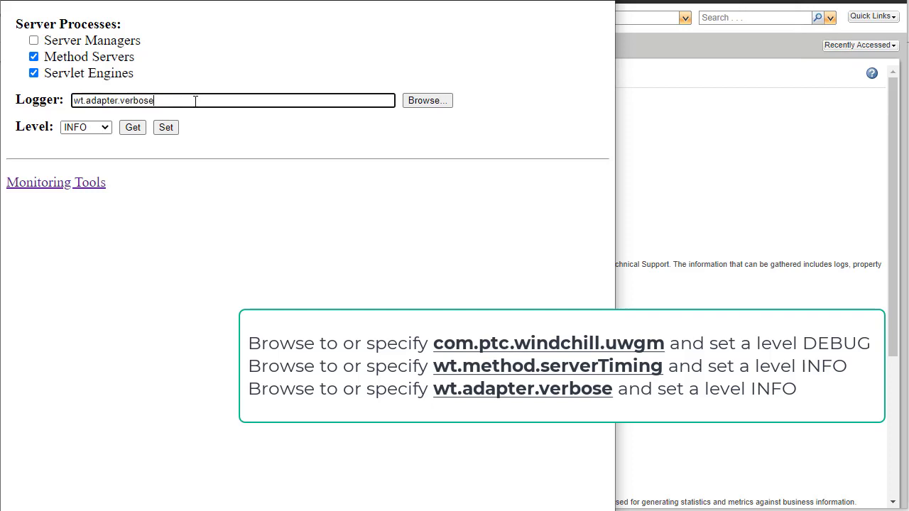
pyautogui.click(86, 127)
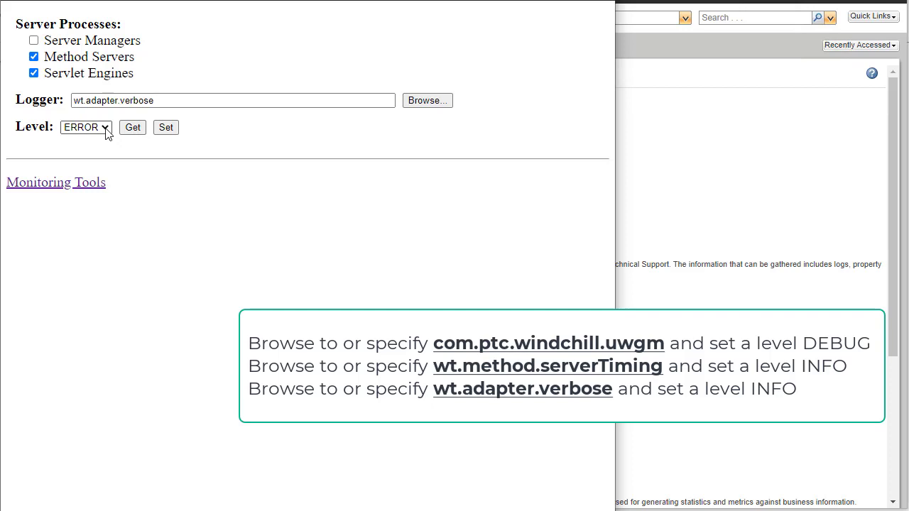
pyautogui.click(86, 128)
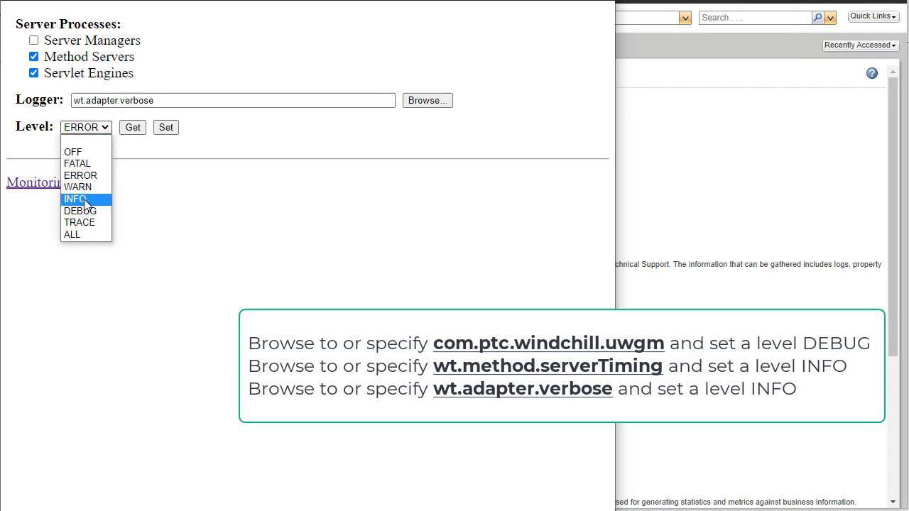
pyautogui.click(74, 198)
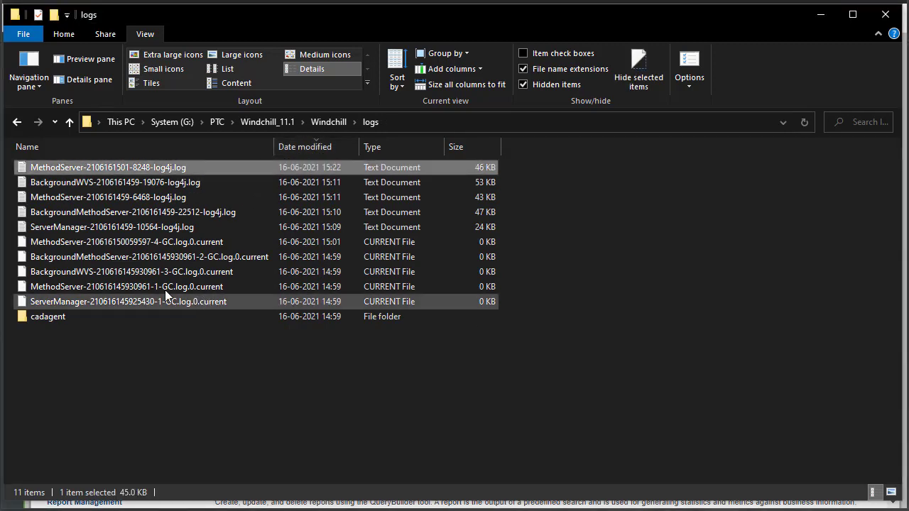
pyautogui.rightClick(108, 167)
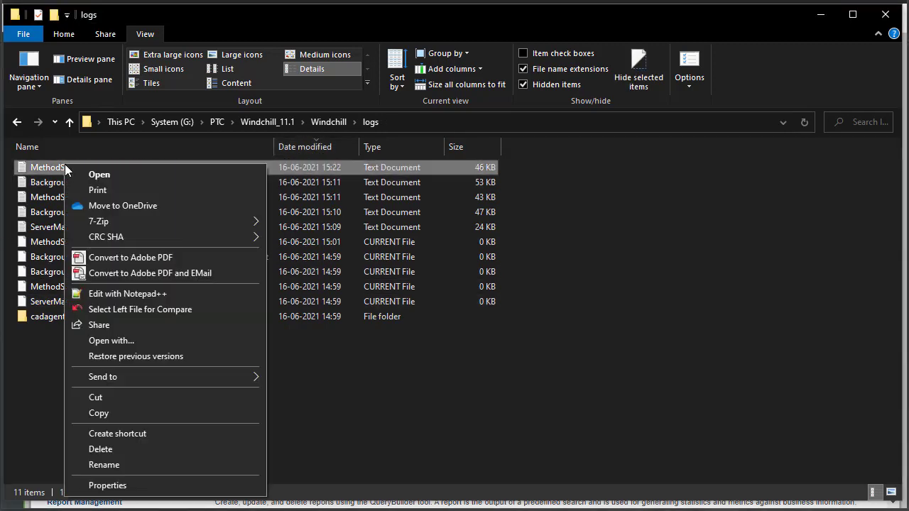
pyautogui.click(126, 286)
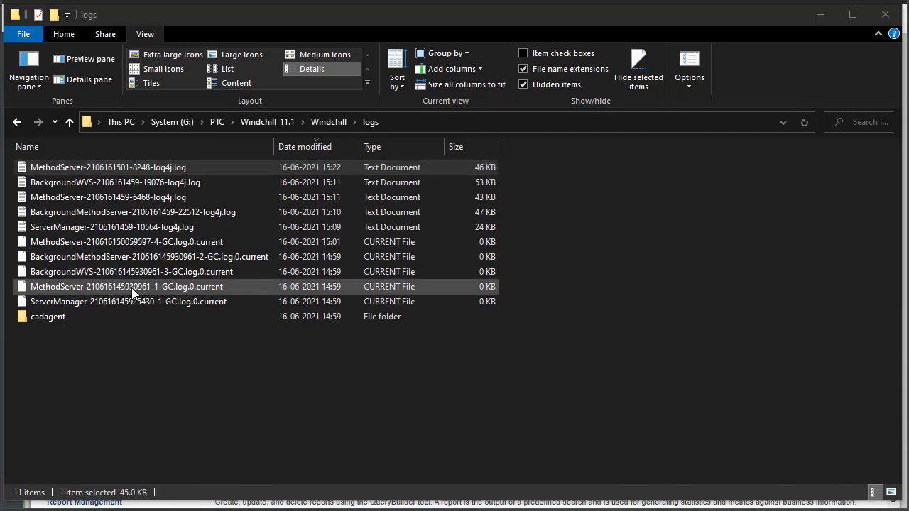
pyautogui.click(127, 286)
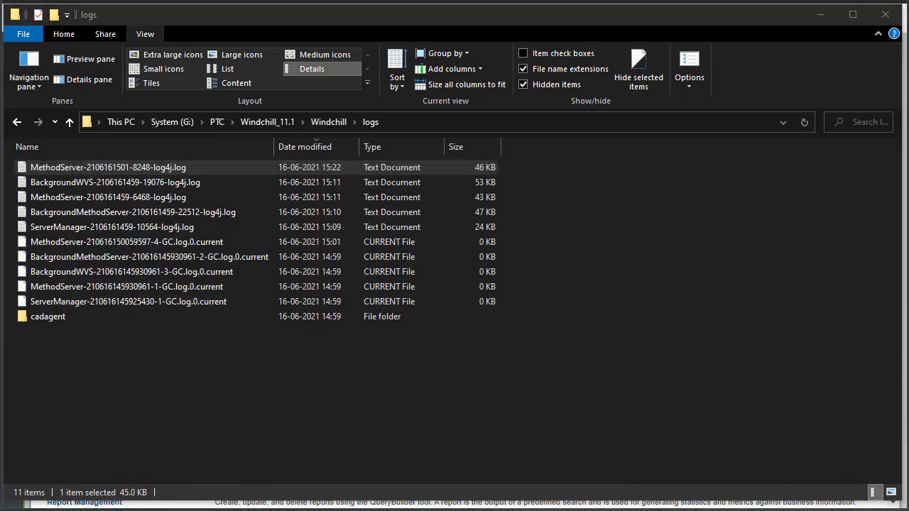
pyautogui.doubleClick(108, 167)
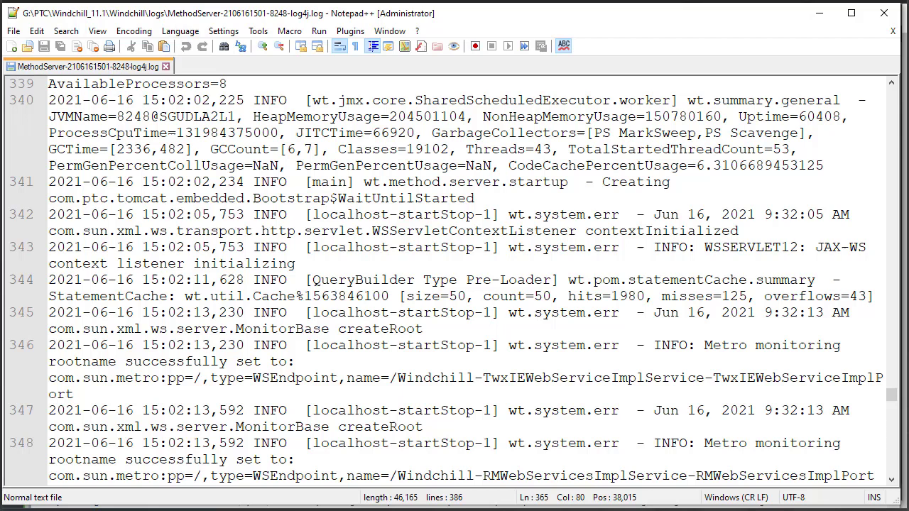
# Step: Search the log for levelChanged and review the three logger level change entries
pyautogui.click(377, 189)
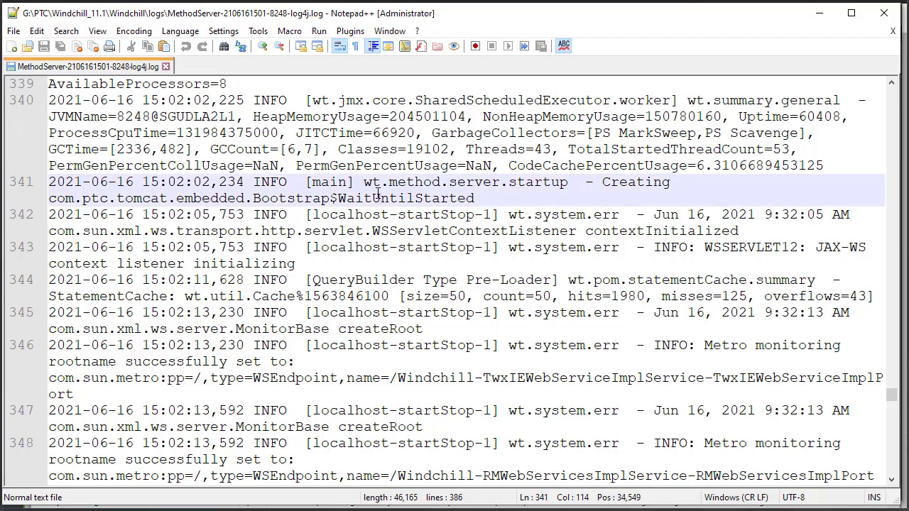
pyautogui.write('levelChanged')
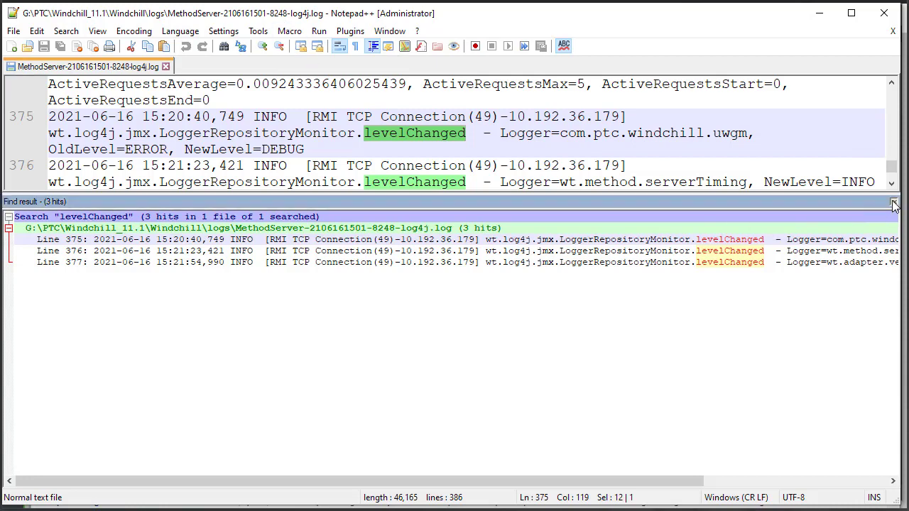
pyautogui.click(341, 45)
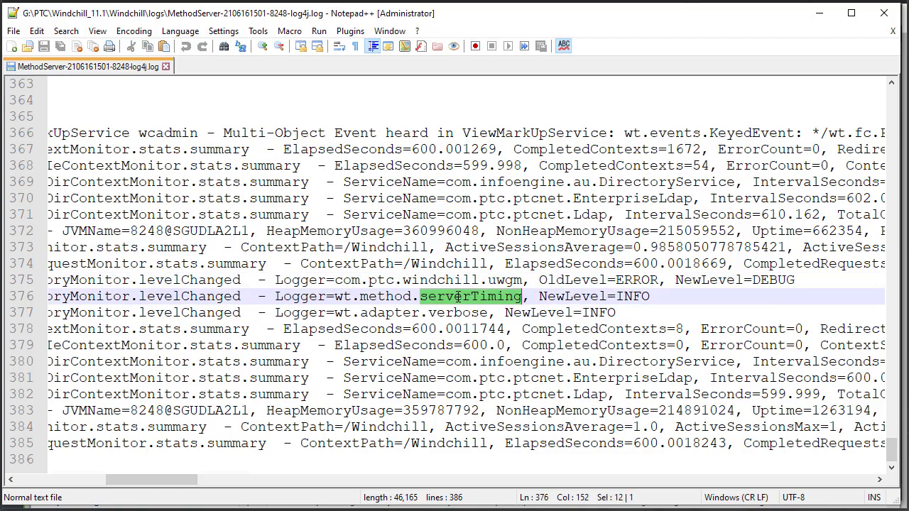
pyautogui.doubleClick(458, 312)
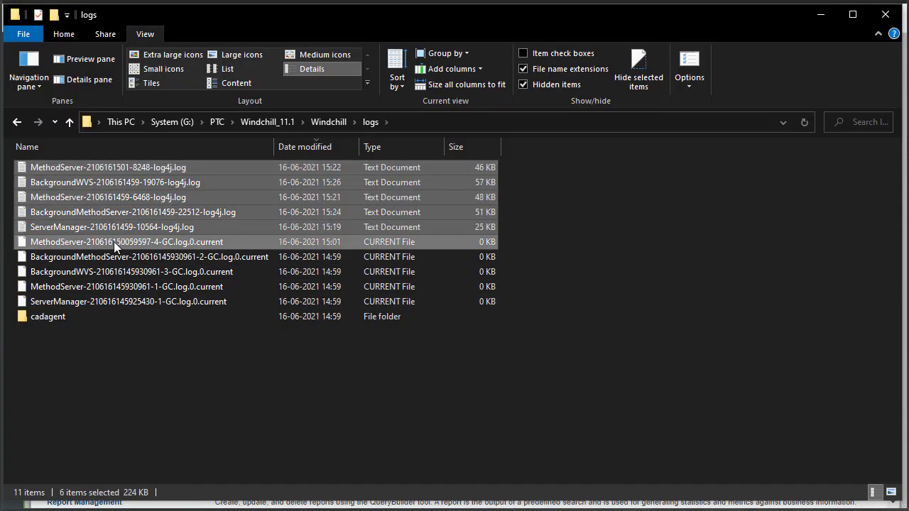
# Step: Compress the six newest log files into server_logs.zip in the logs folder
pyautogui.rightClick(126, 242)
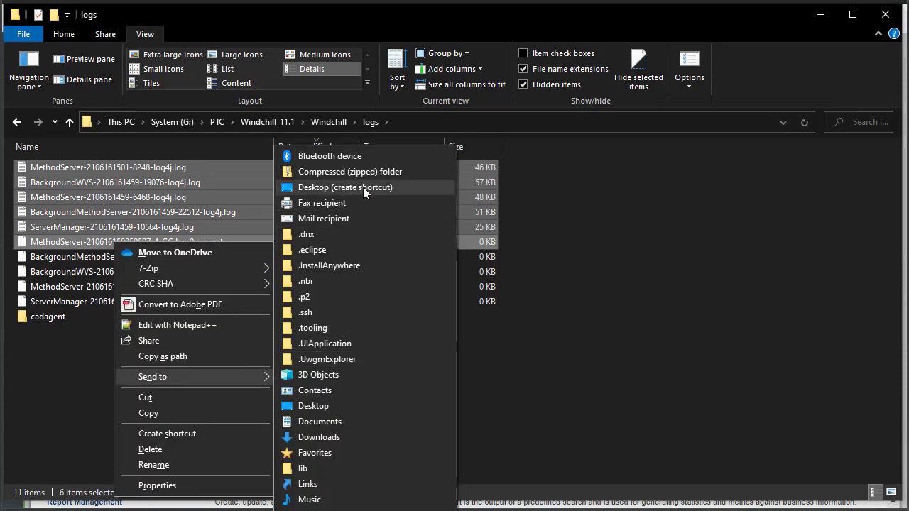
pyautogui.click(350, 171)
pyautogui.write('server_logs.zip')
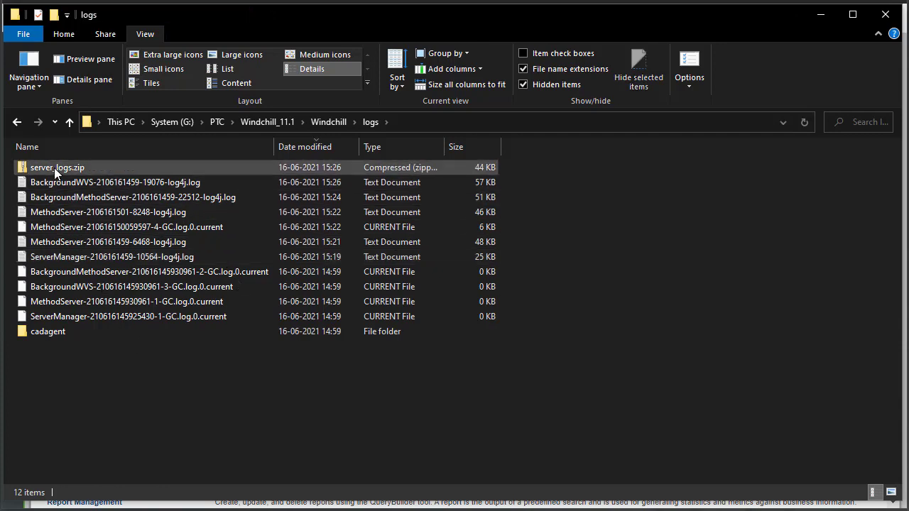
pyautogui.click(56, 167)
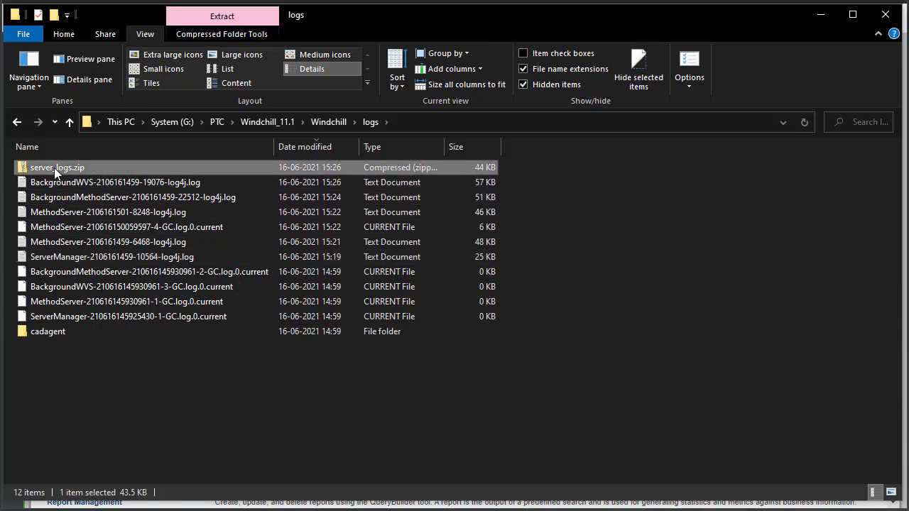